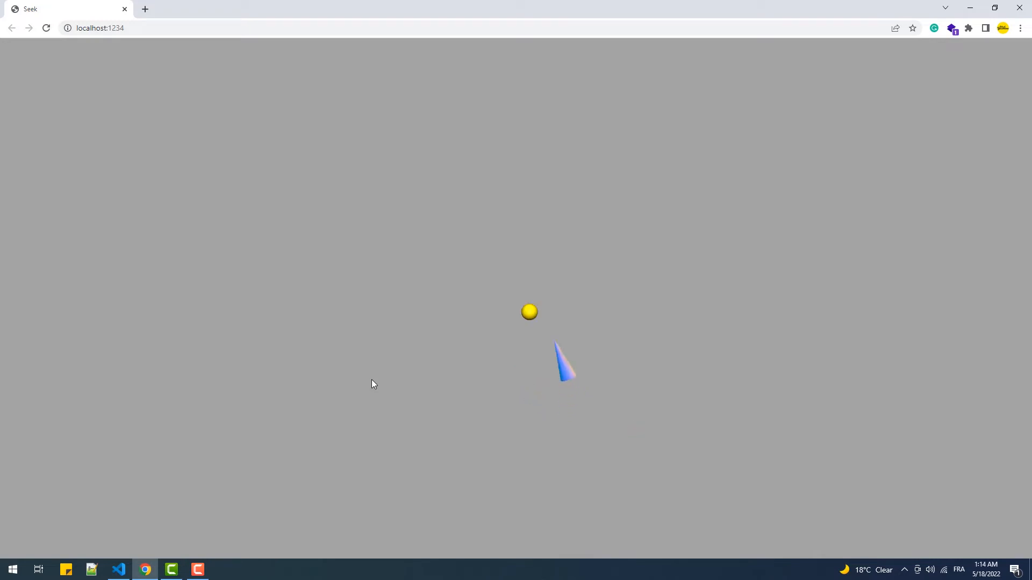
# - Switch from the Chrome seek demo to Visual Studio Code showing scripts.js
pyautogui.click(118, 569)
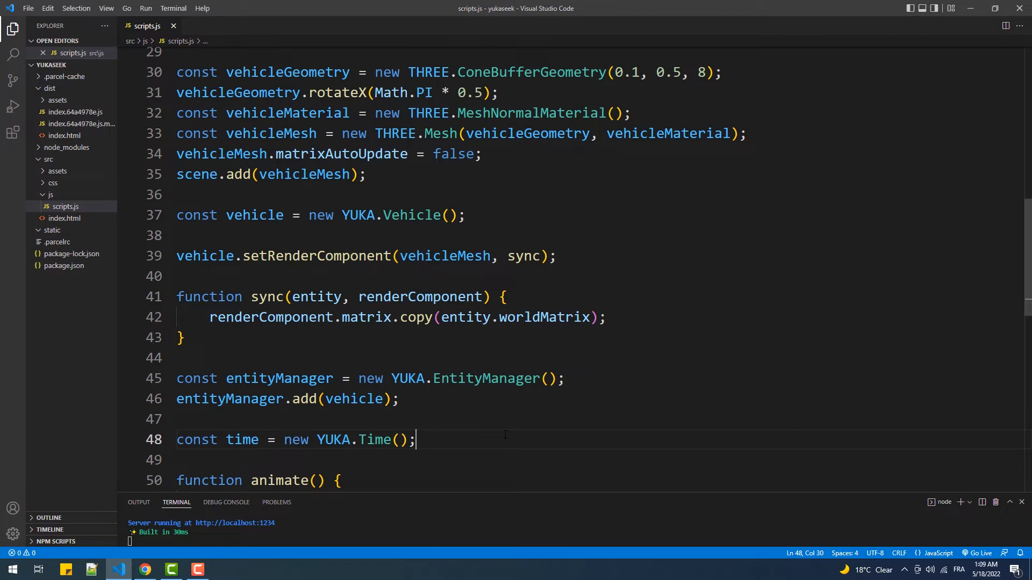
# - Define targetGeometry as a THREE.SphereGeometry with radius 0.1
pyautogui.scroll(-3)
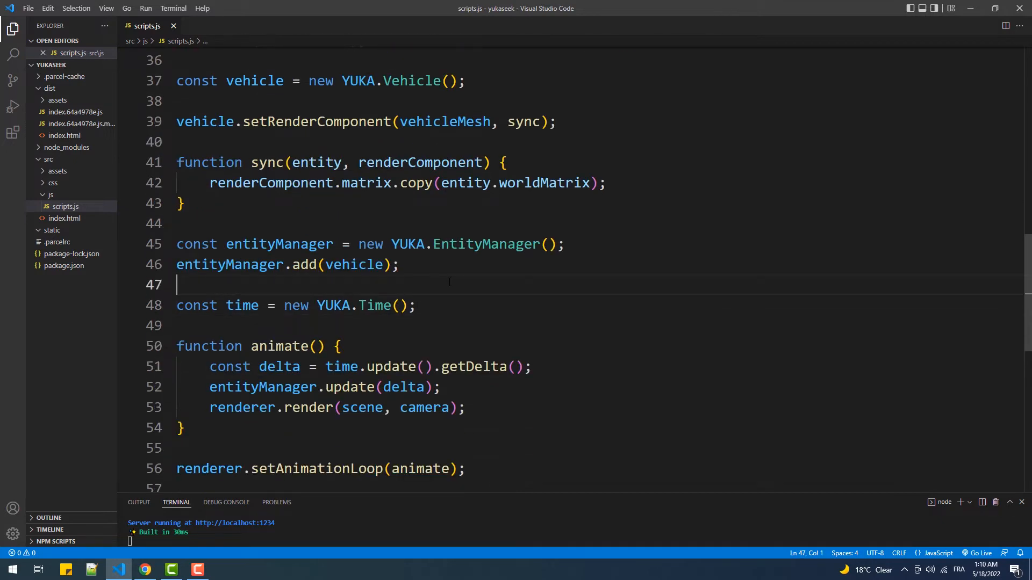
pyautogui.press('Enter')
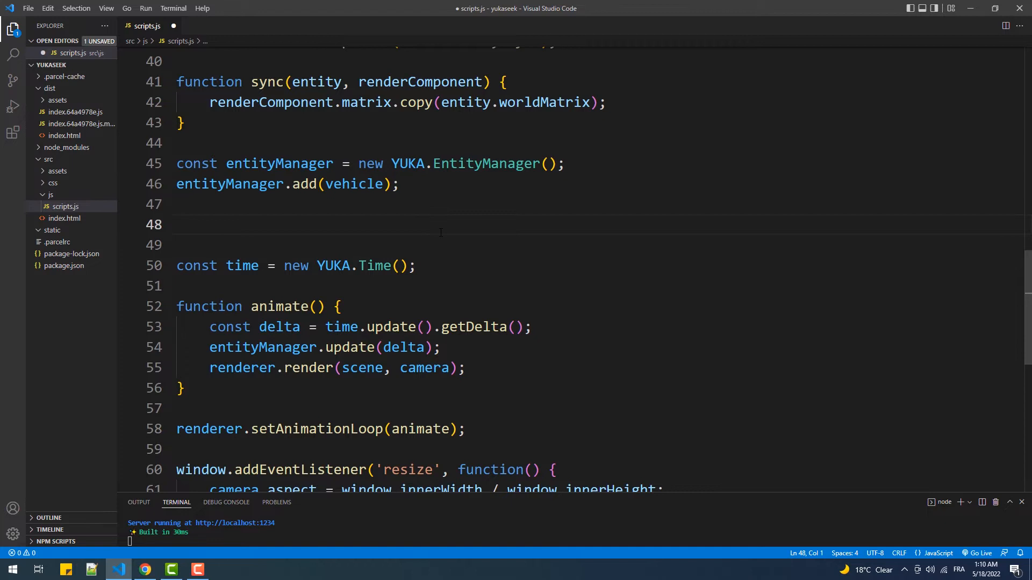
pyautogui.write('const')
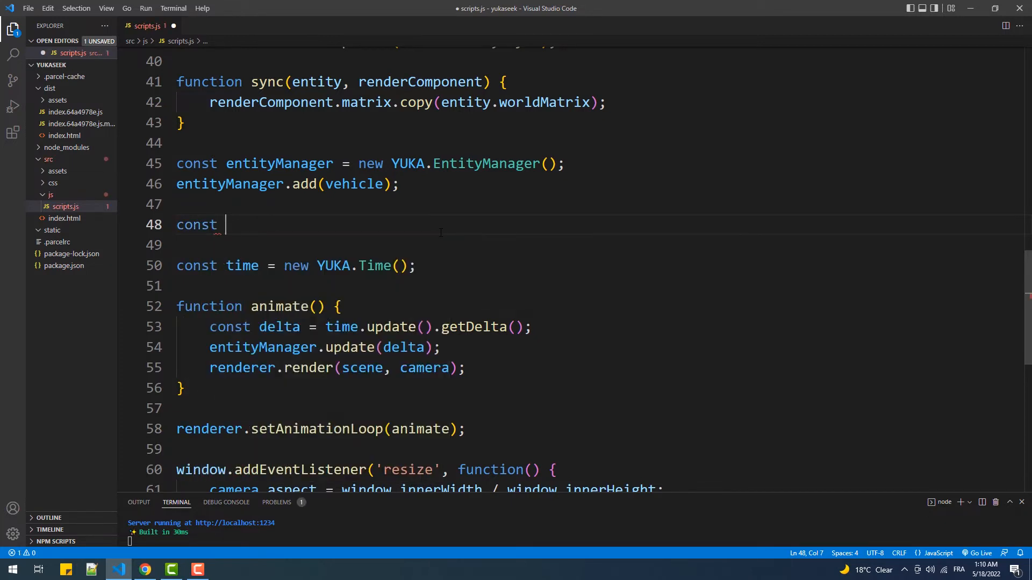
pyautogui.write('targetGe')
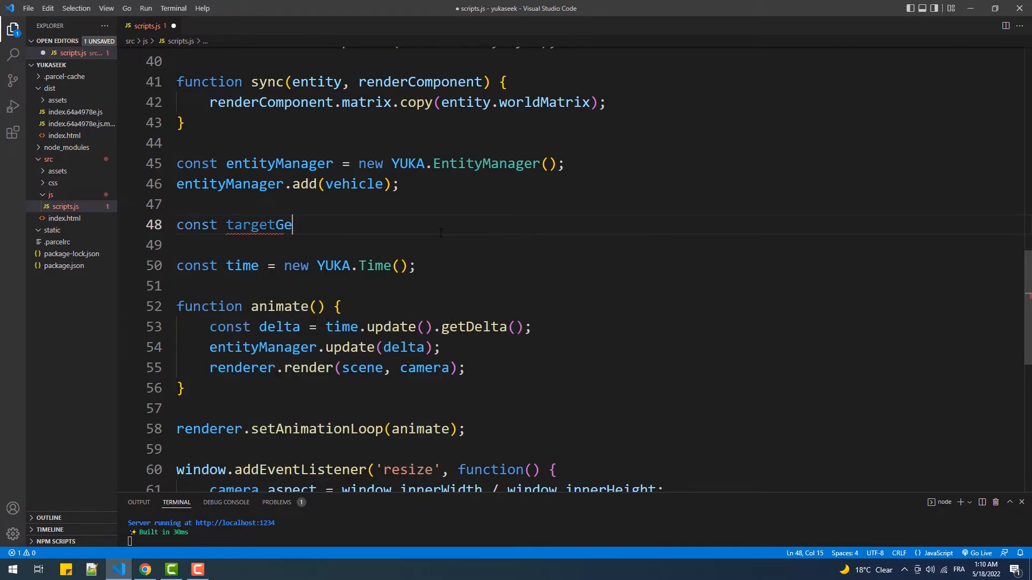
pyautogui.write('ometry')
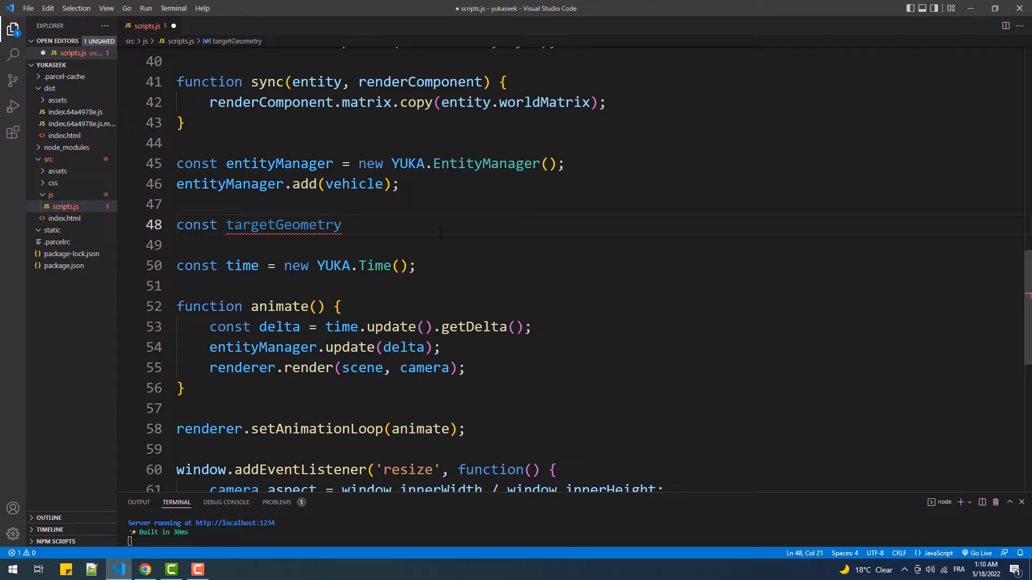
pyautogui.write('= new')
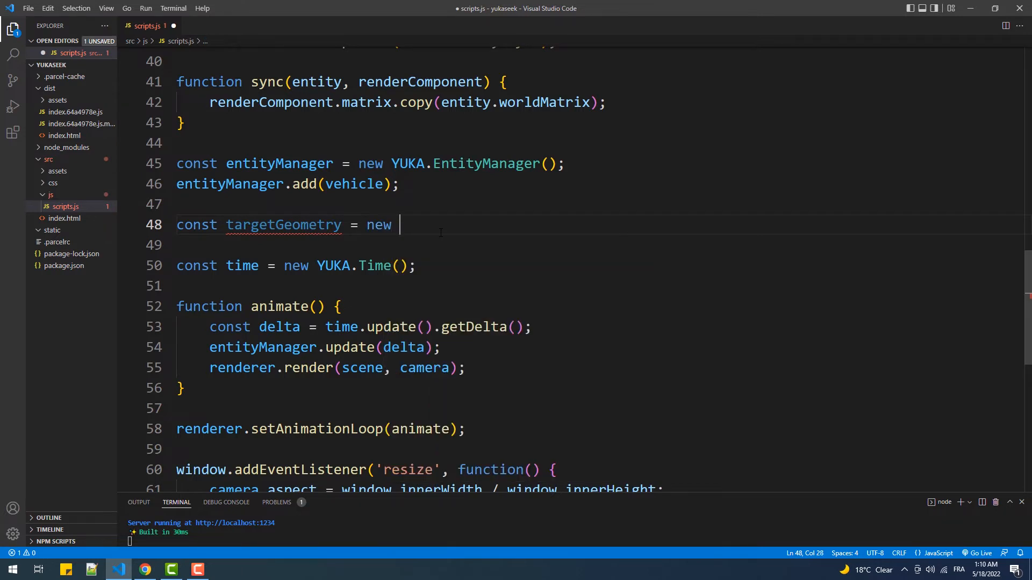
pyautogui.write('THREE.SphereGeometry(0.')
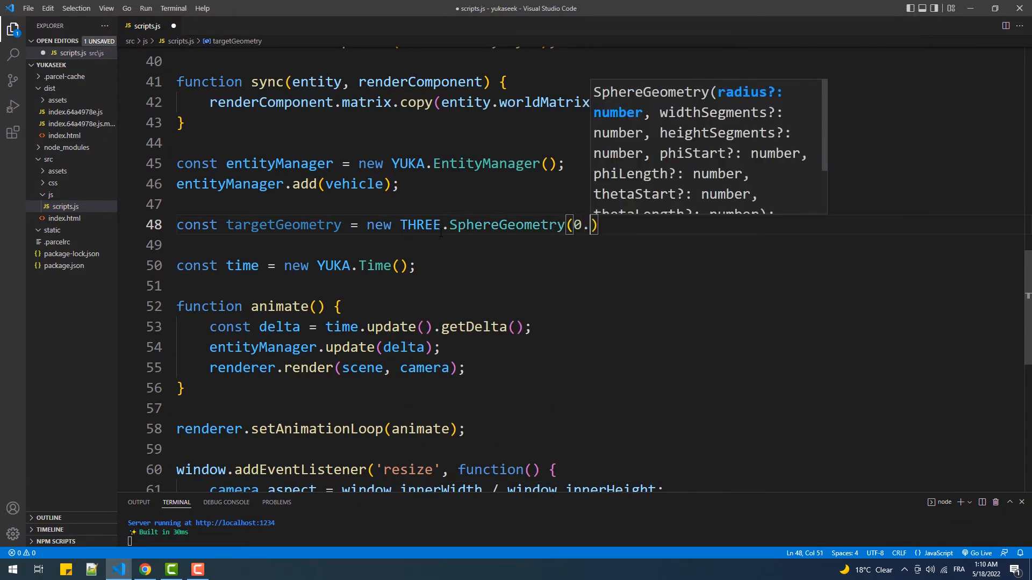
pyautogui.write('1);')
pyautogui.click(599, 245)
pyautogui.write('const targetMaterial = new THREE.MeshPhongMaterial')
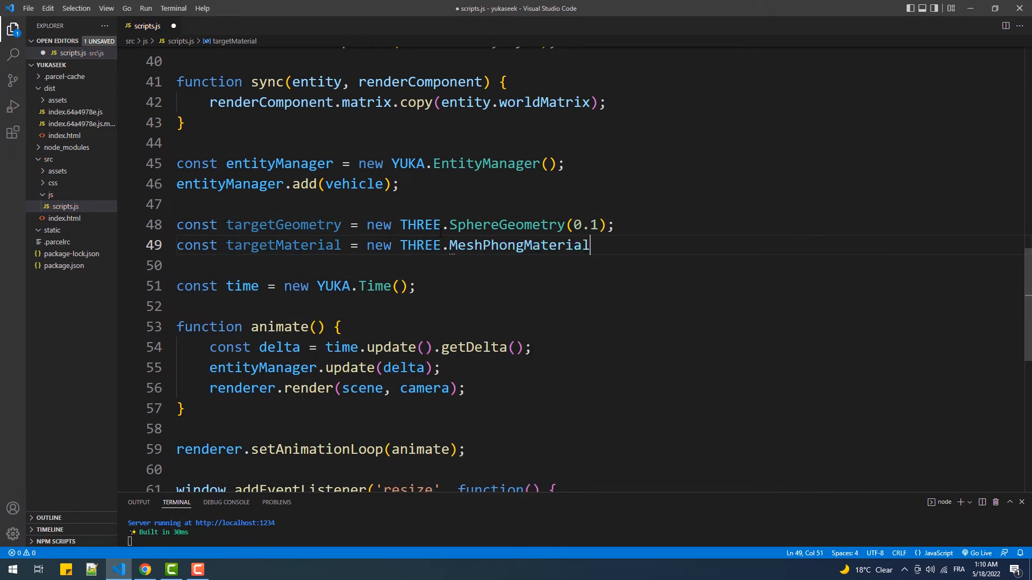
# - Define a yellow MeshPhongMaterial (0xFFEA00) and build targetMesh from the geometry and material
pyautogui.write('({color: 0xFFEA00});')
pyautogui.write('const targetMesh')
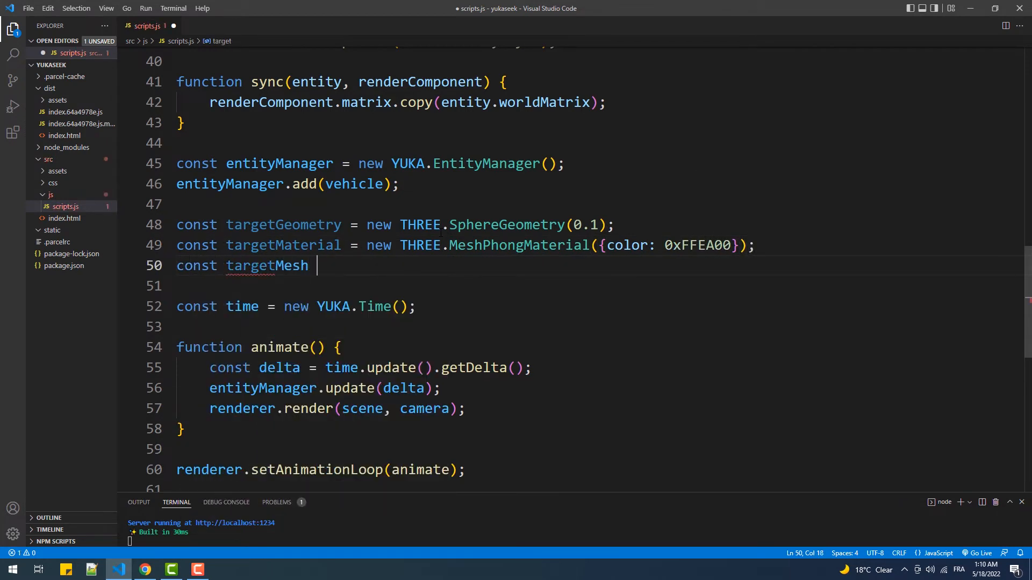
pyautogui.write('= new THREE.Mesh()')
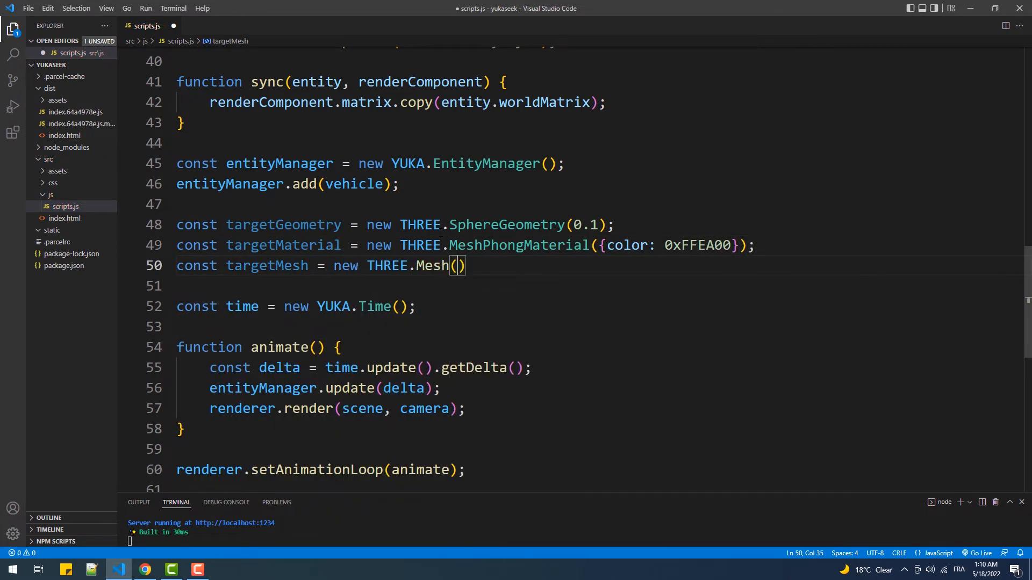
pyautogui.write('targetGeometry, targetMaterial')
pyautogui.click(596, 286)
pyautogui.write('scene.add(targetMesh);')
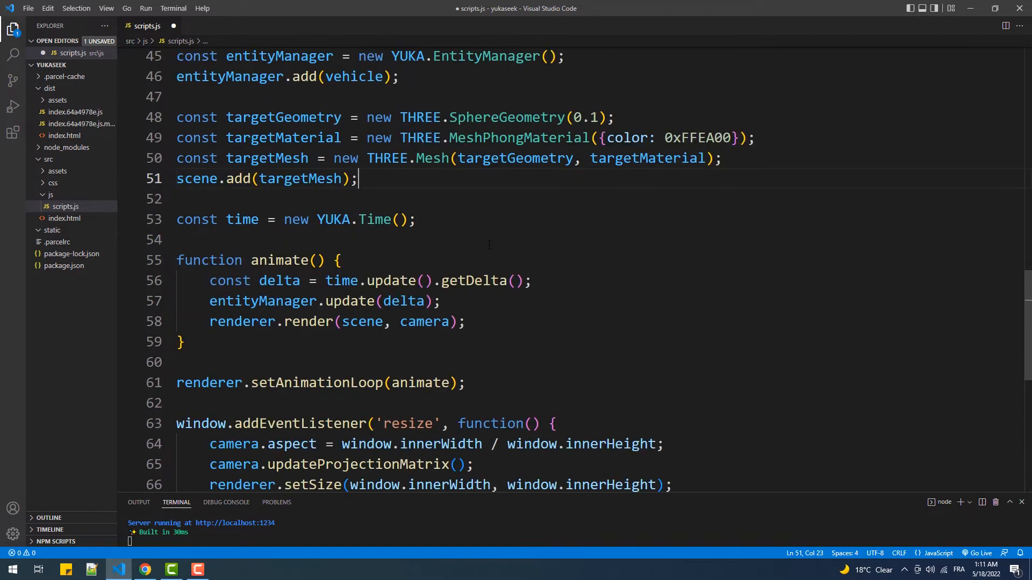
# - Declare const target as a new YUKA.GameEntity()
pyautogui.write('const target = new')
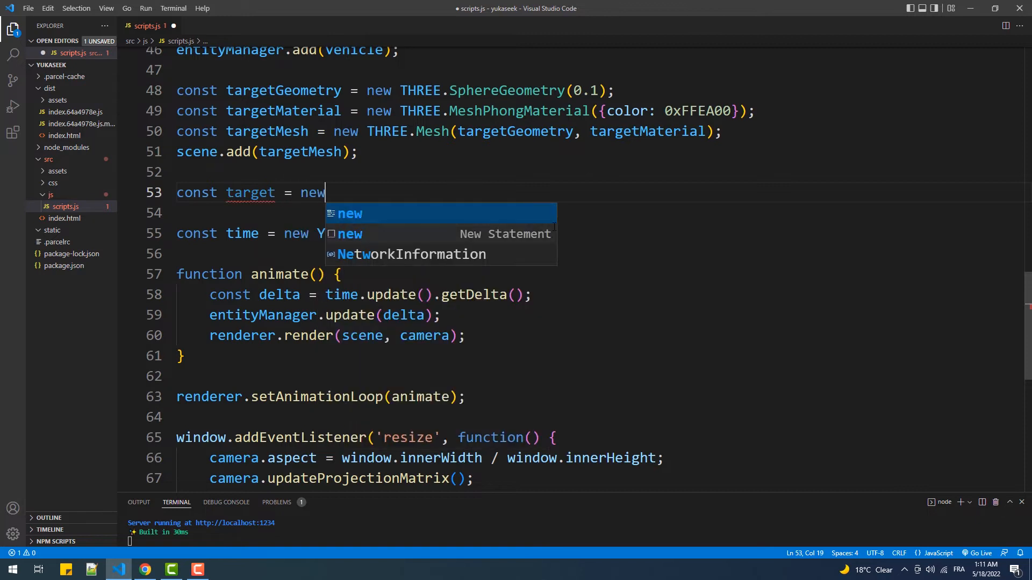
pyautogui.write('YUKA.')
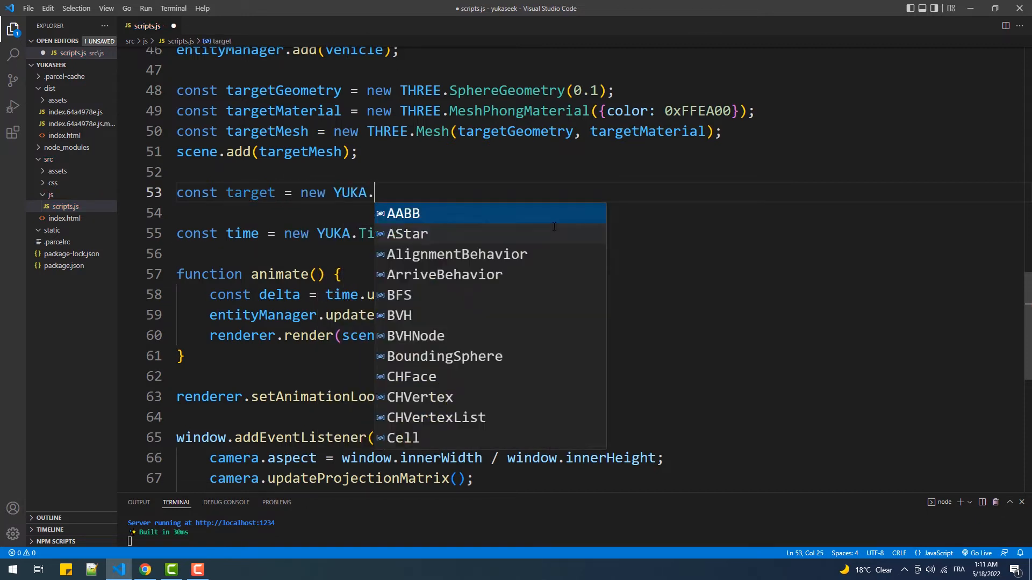
pyautogui.write('GameEntity();')
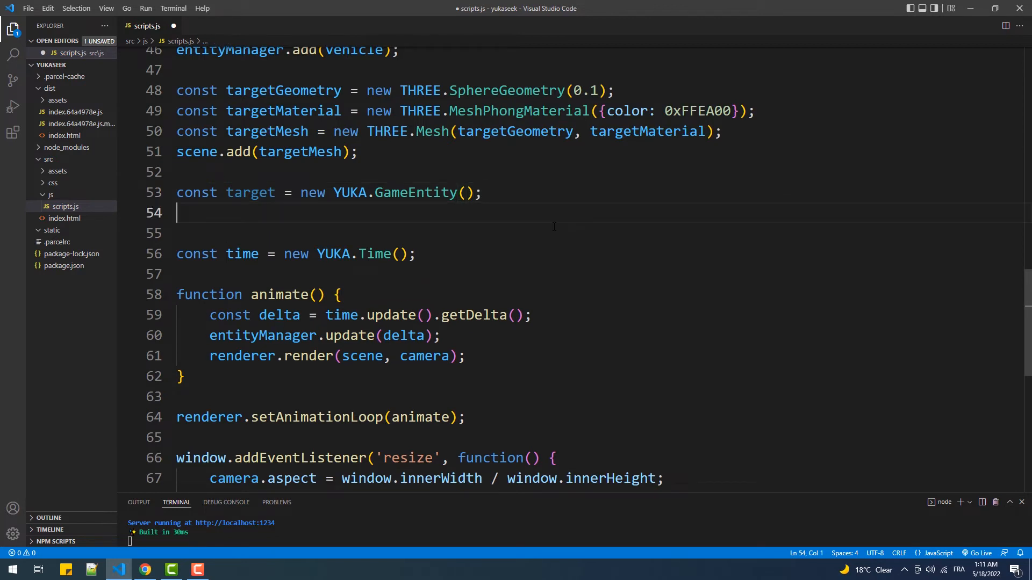
# - Link target to targetMesh via setRenderComponent with sync and add it to entityManager
pyautogui.write('target')
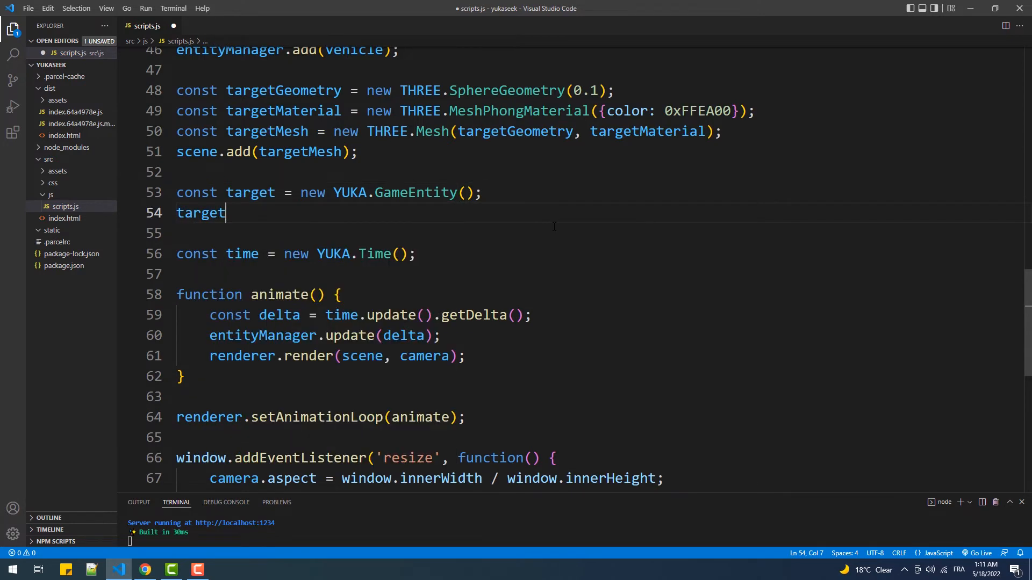
pyautogui.write('.setRenderComponent')
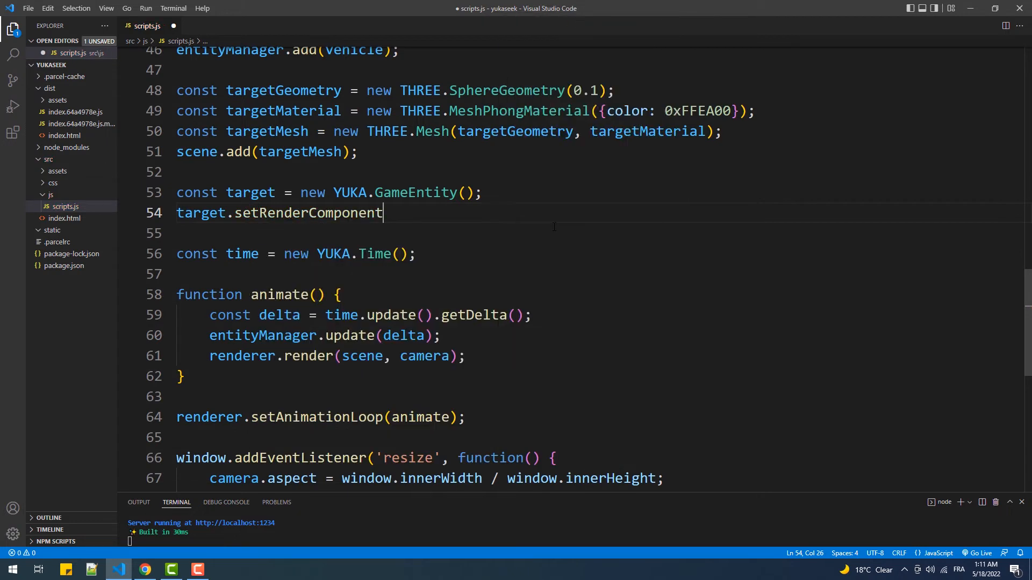
pyautogui.write('(targetMesh')
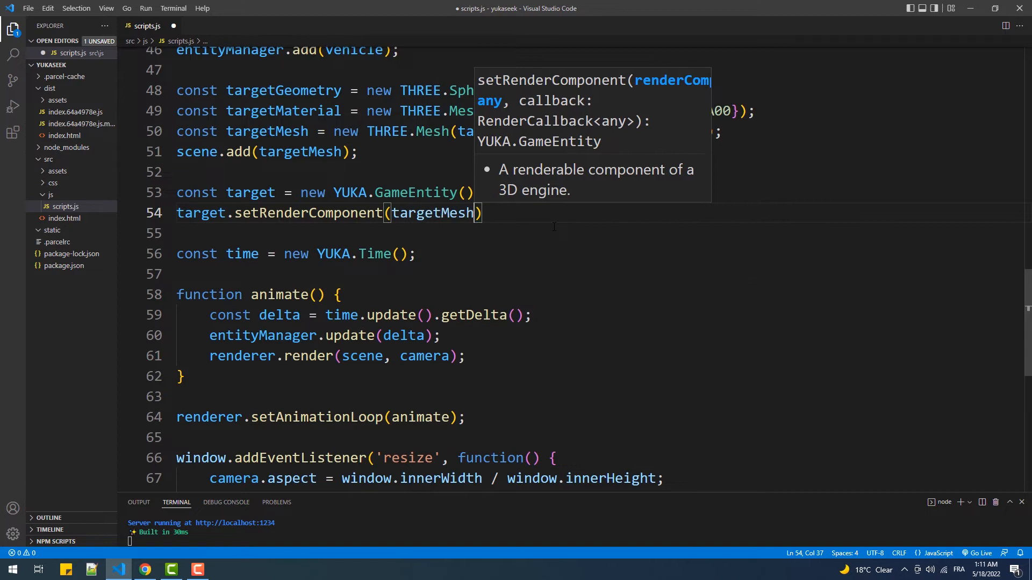
pyautogui.write(', sync')
pyautogui.write('e')
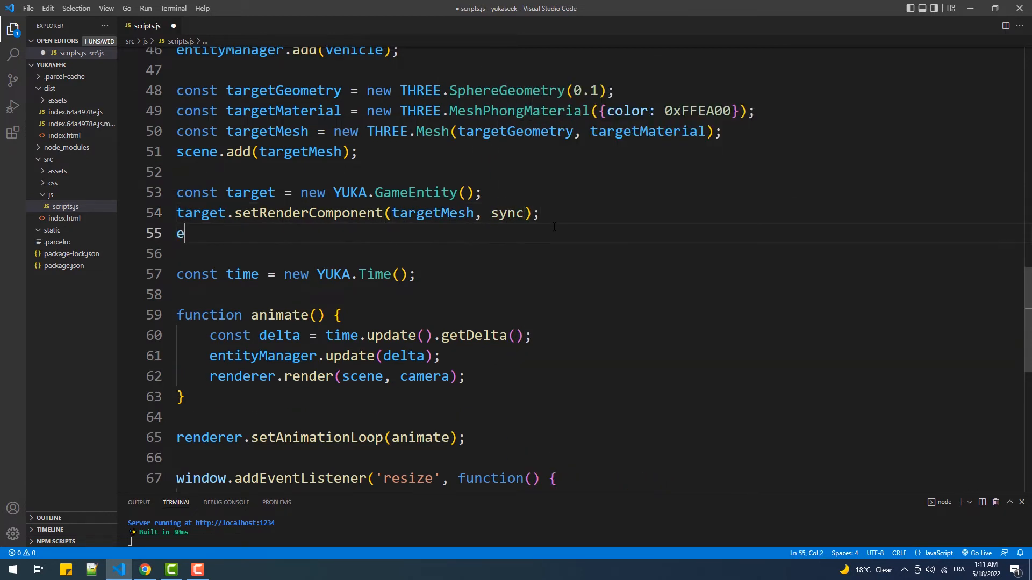
pyautogui.write('ntityManager.add(target);')
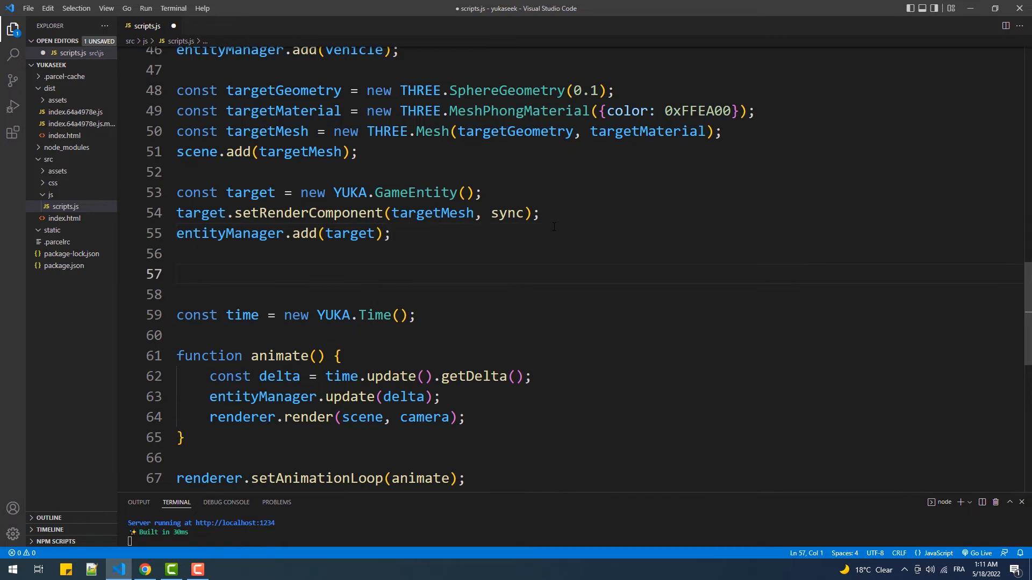
pyautogui.write('const')
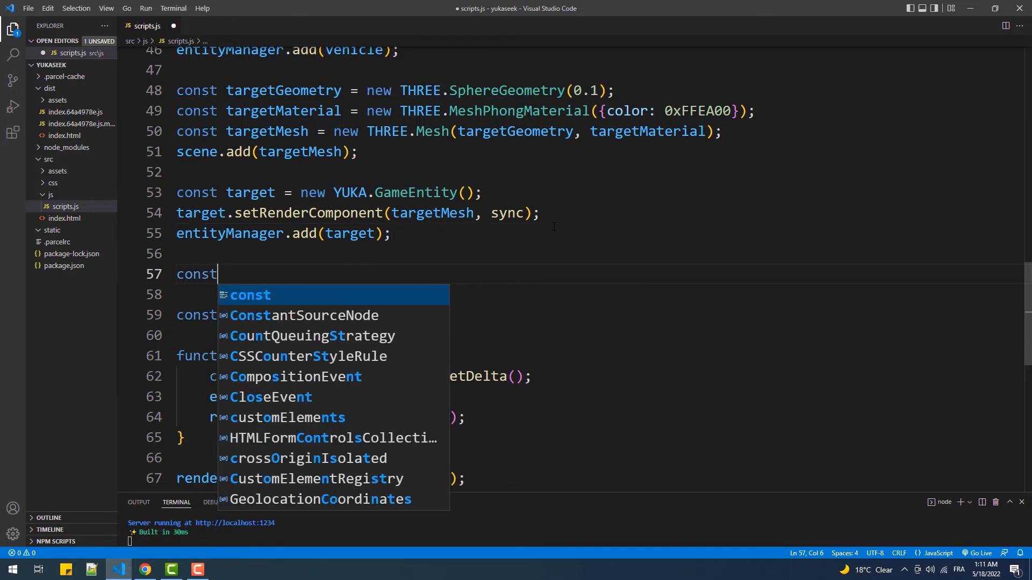
# - Declare seekBehavior as a new YUKA.SeekBehavior(target.position)
pyautogui.write('seekBe')
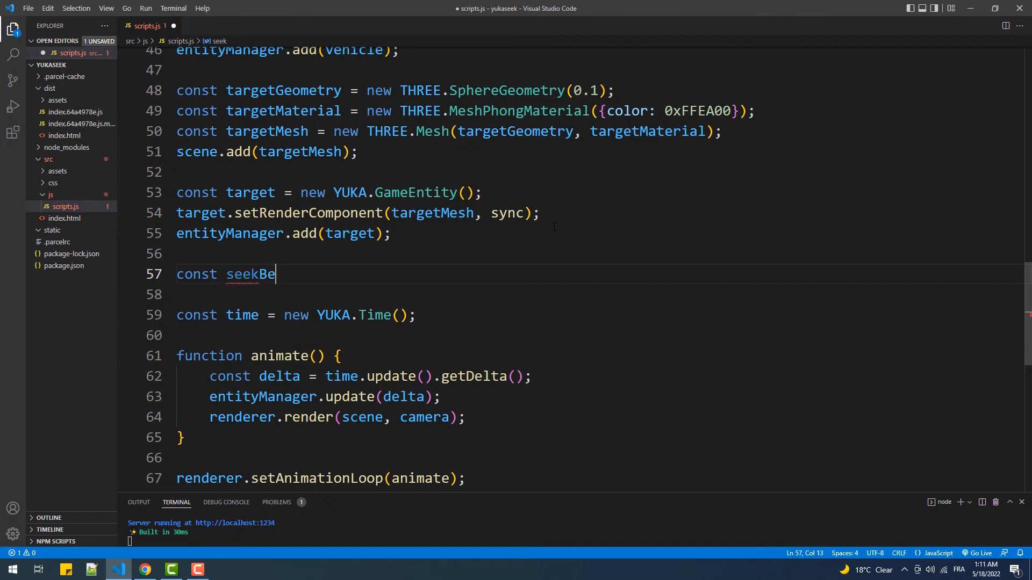
pyautogui.write('havior')
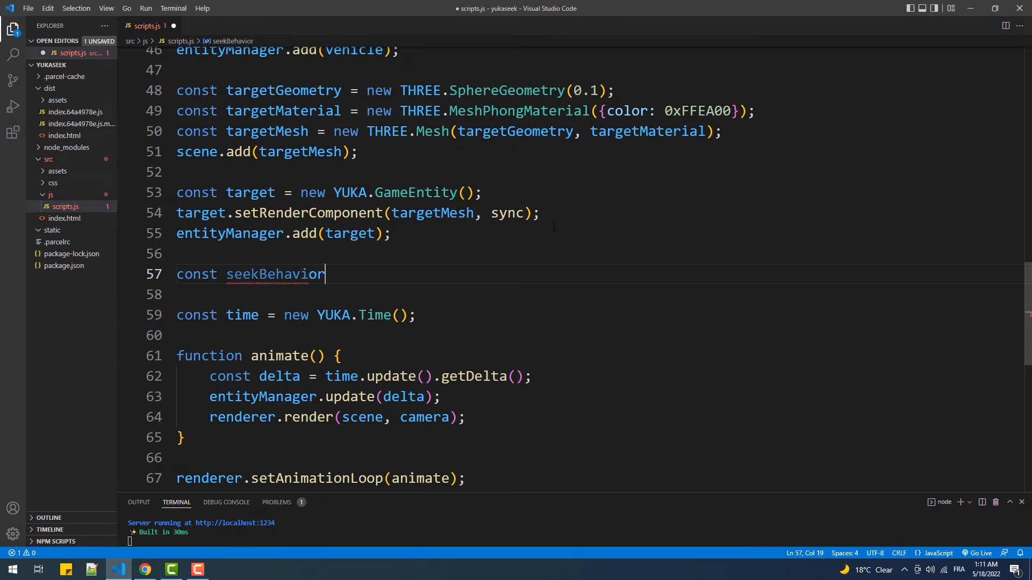
pyautogui.write('= new YUKA.SeekBehavior(')
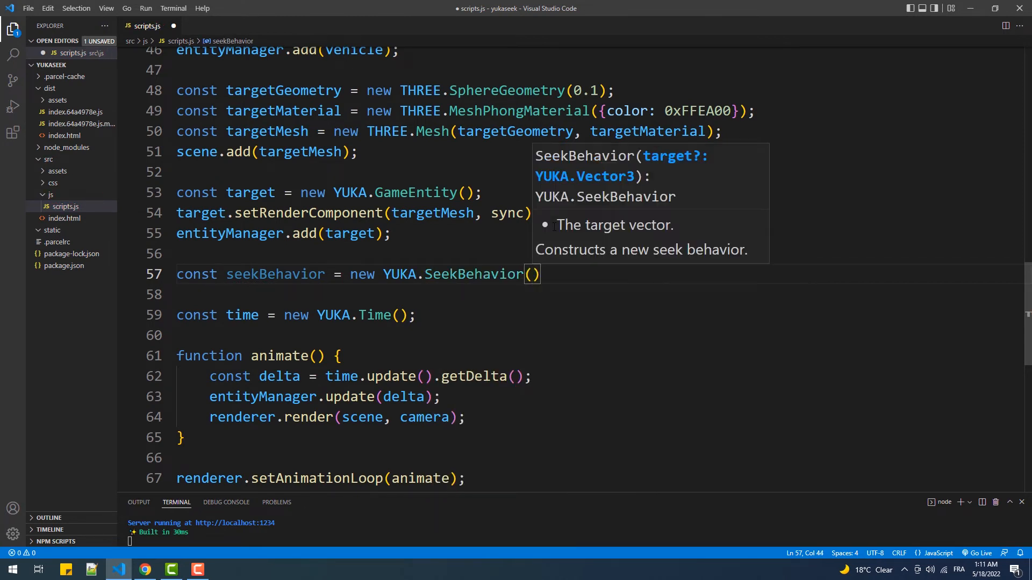
pyautogui.write('targ')
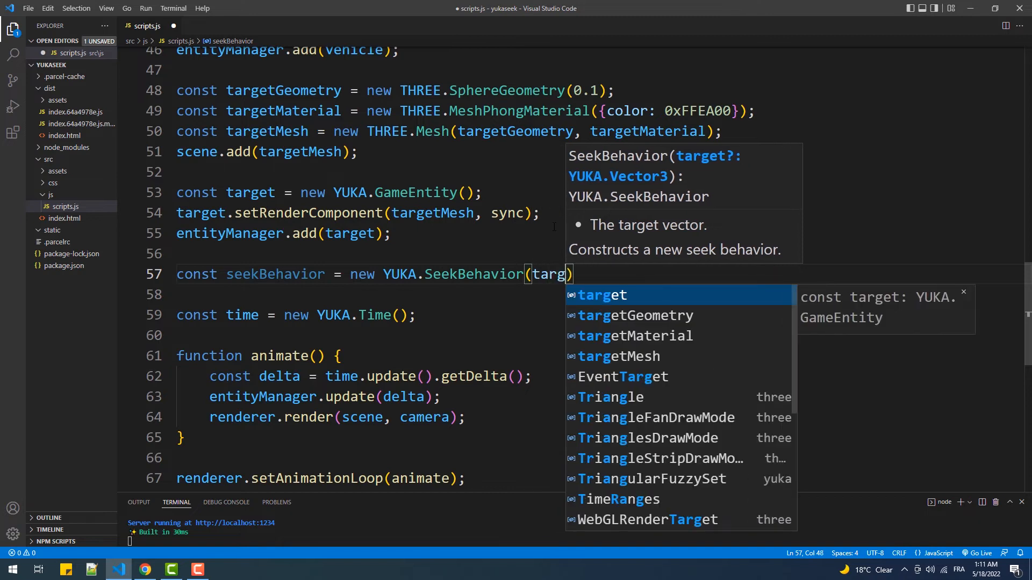
pyautogui.write('.position')
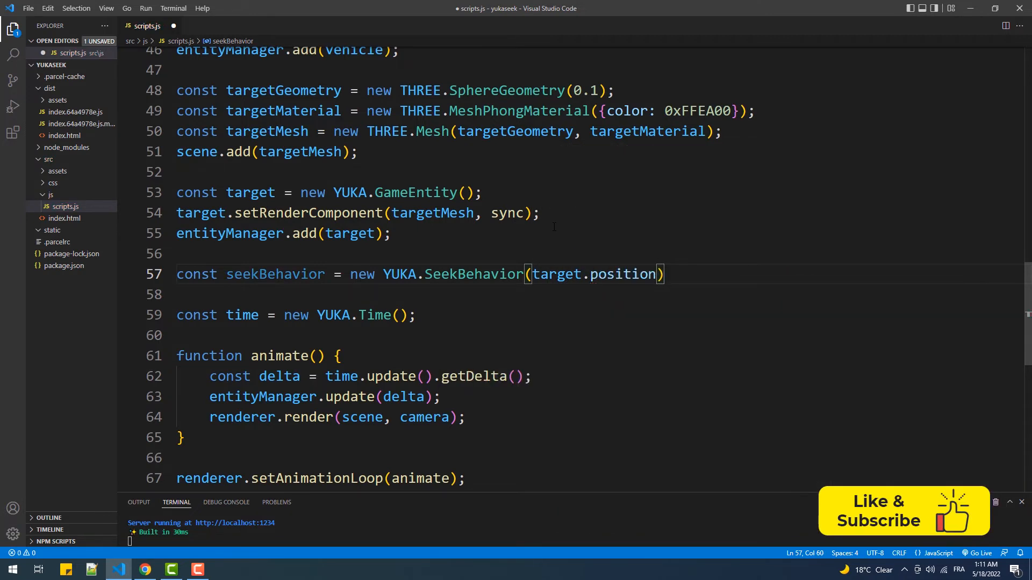
# - Add seekBehavior to vehicle.steering
pyautogui.write('vehicle.s')
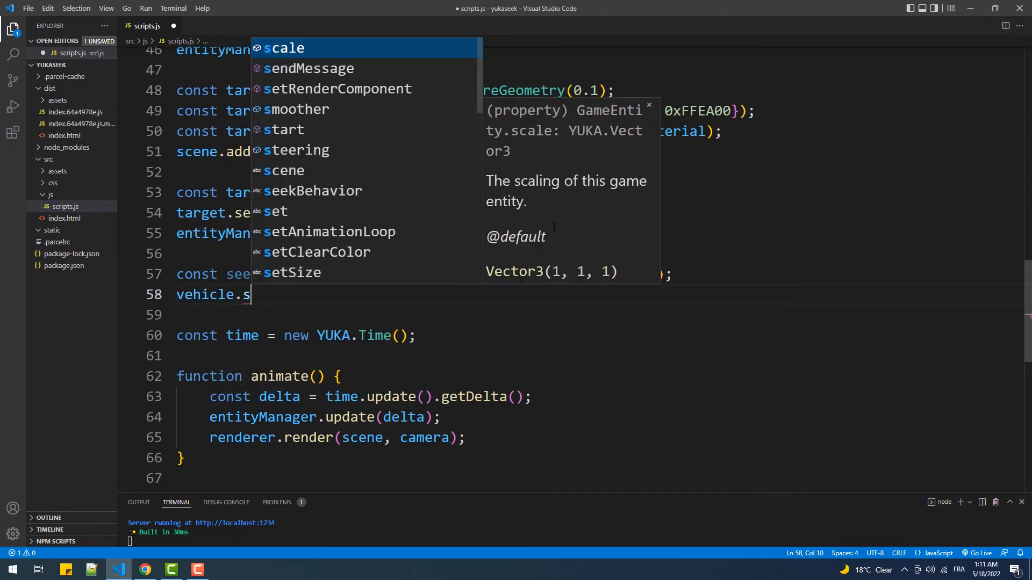
pyautogui.write('teering.add(')
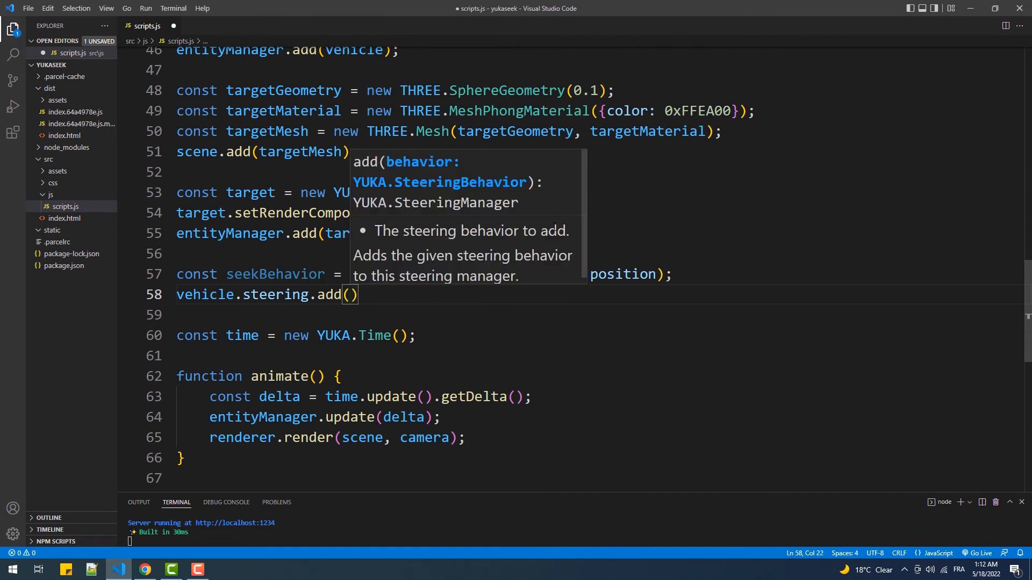
pyautogui.write('seekBehavior')
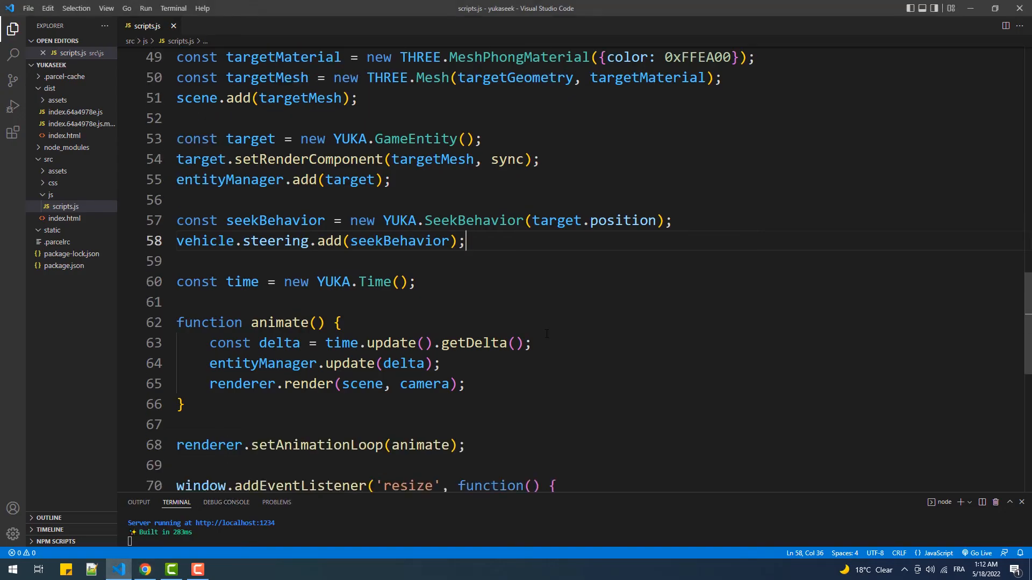
# - Write vehicle.position.set(-2, 0, -2) as the starting position
pyautogui.write('vehicle.position')
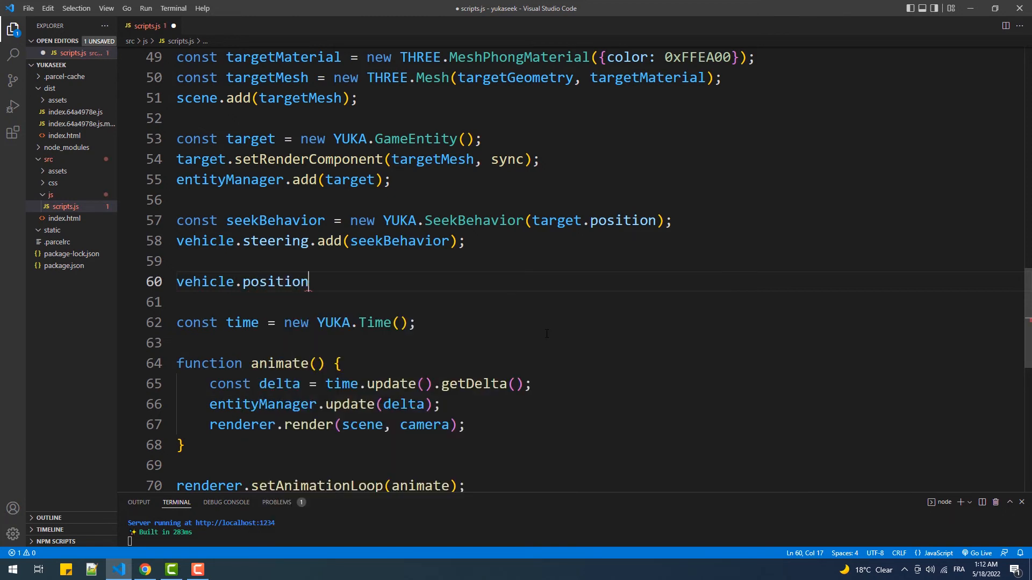
pyautogui.write('.set(')
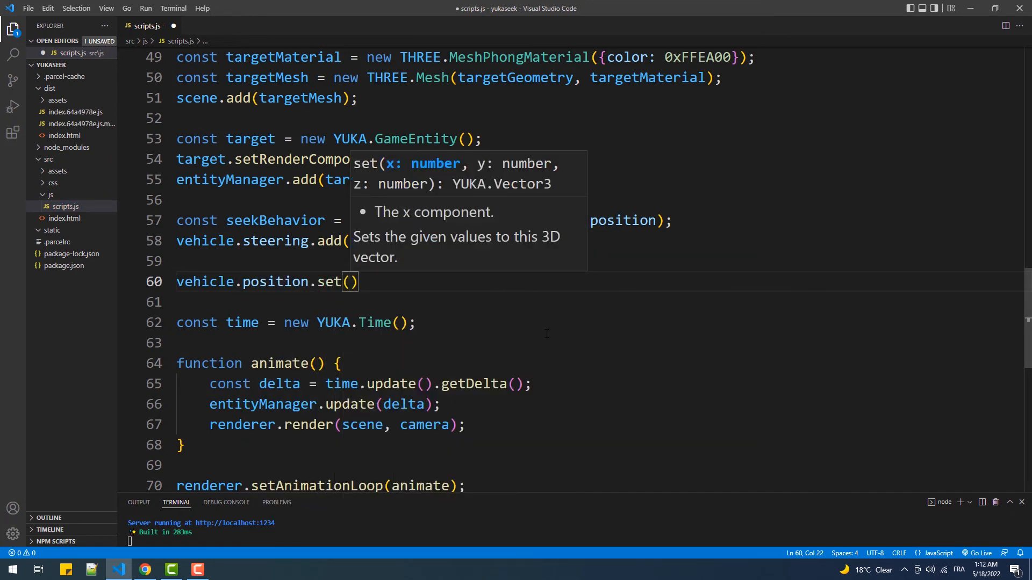
pyautogui.write('-2, 0')
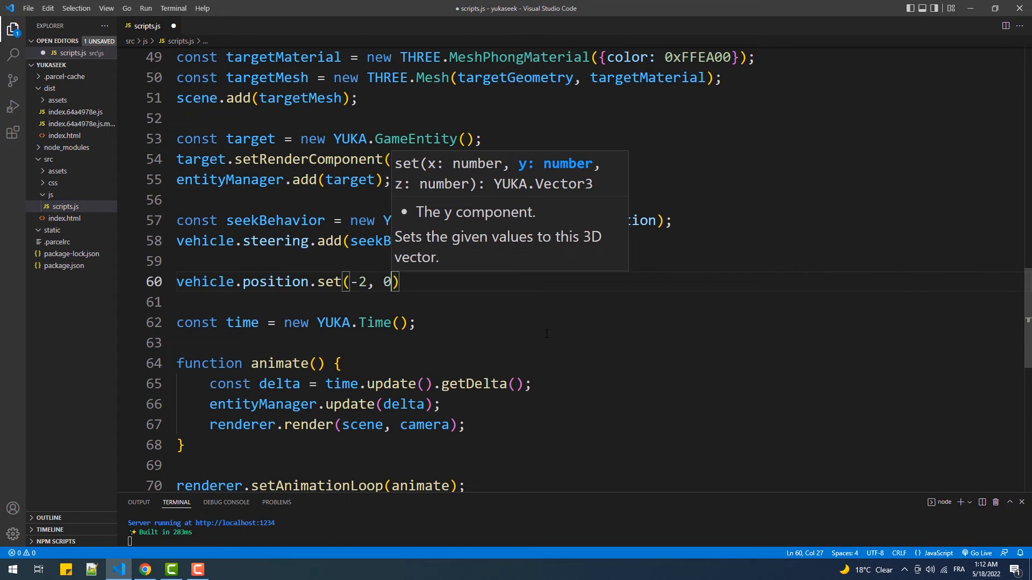
pyautogui.write(', -2')
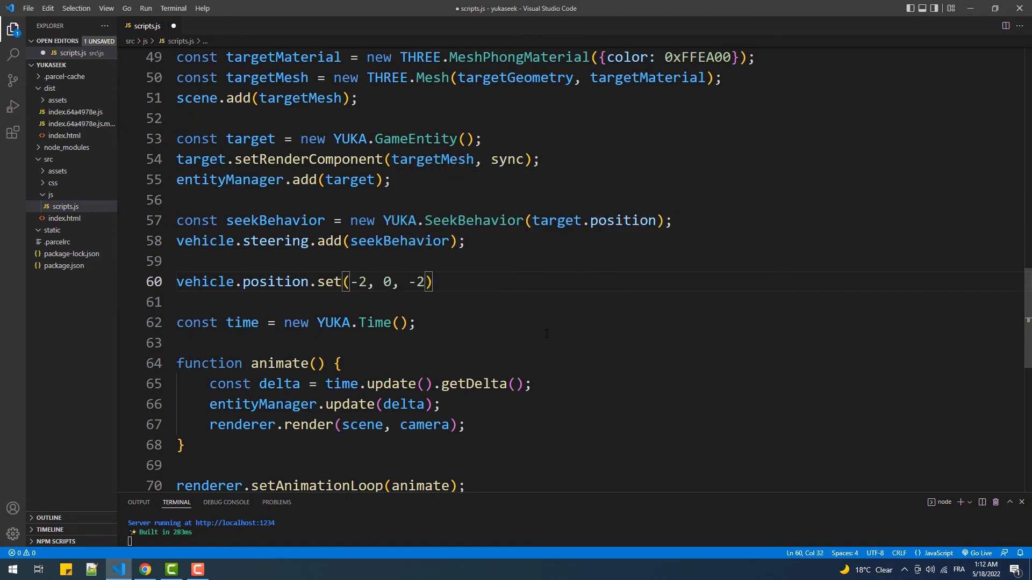
# - Check the seeking cone in Chrome and return to the editor
pyautogui.click(144, 570)
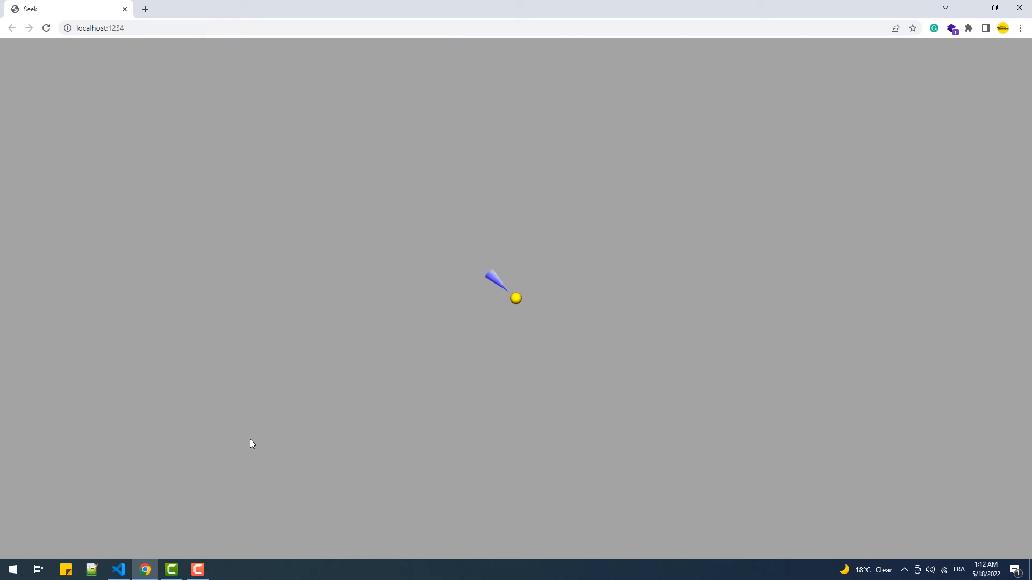
pyautogui.click(119, 569)
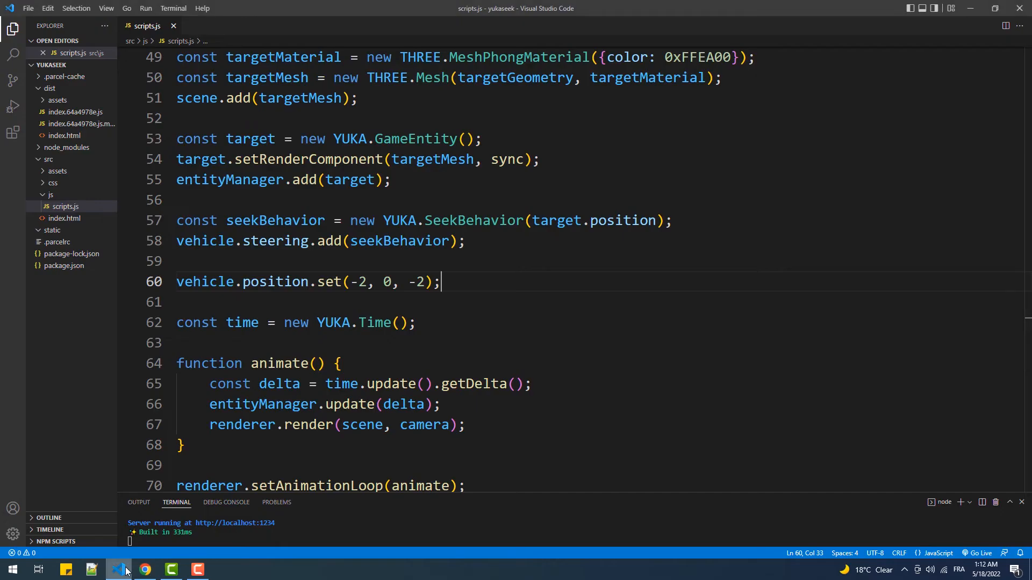
# - Write a setInterval every 2000 ms setting target.position to random x, y, z from Math.random() * 3
pyautogui.scroll(-3)
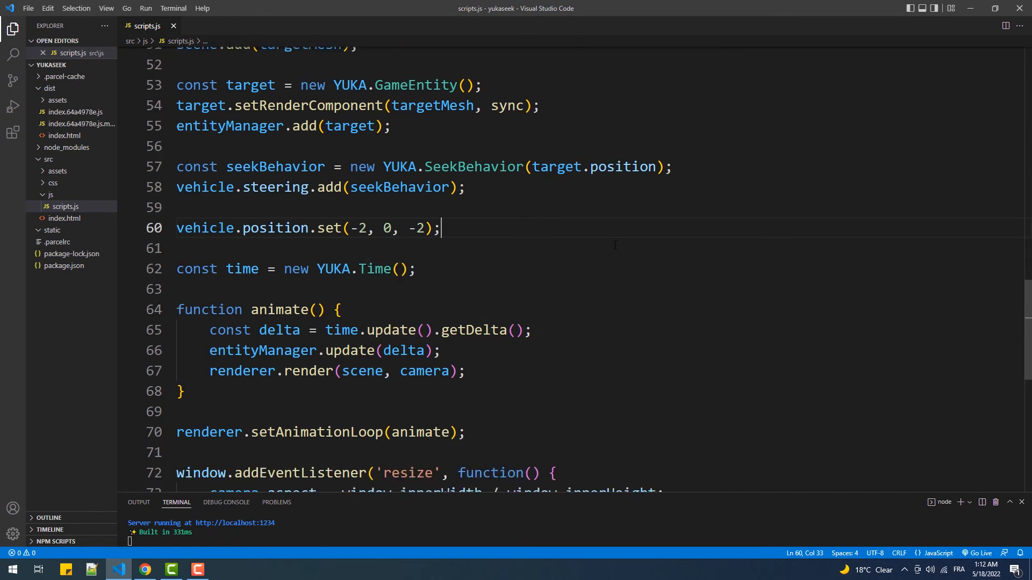
pyautogui.write('a')
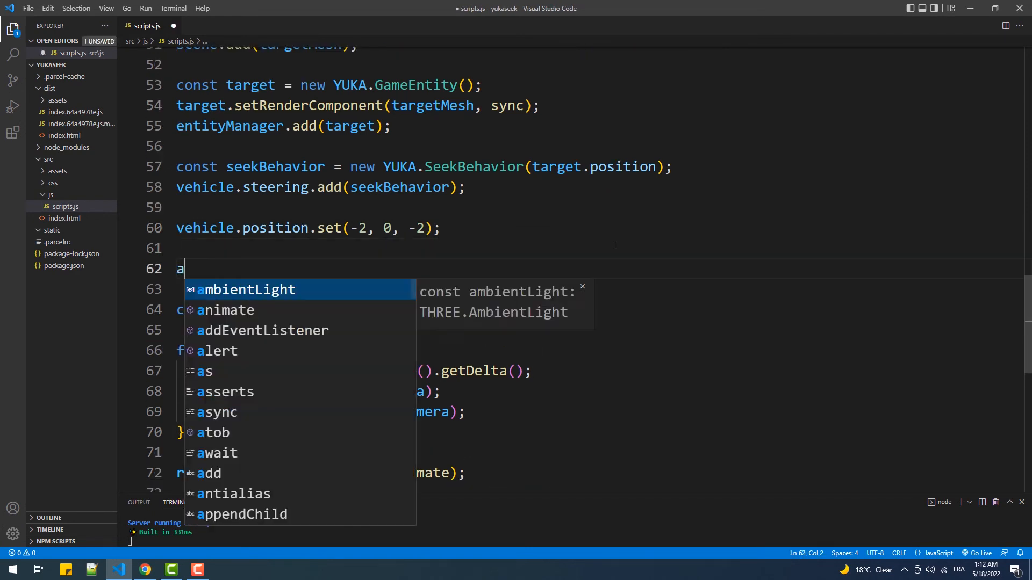
pyautogui.write('setInterval(function(')
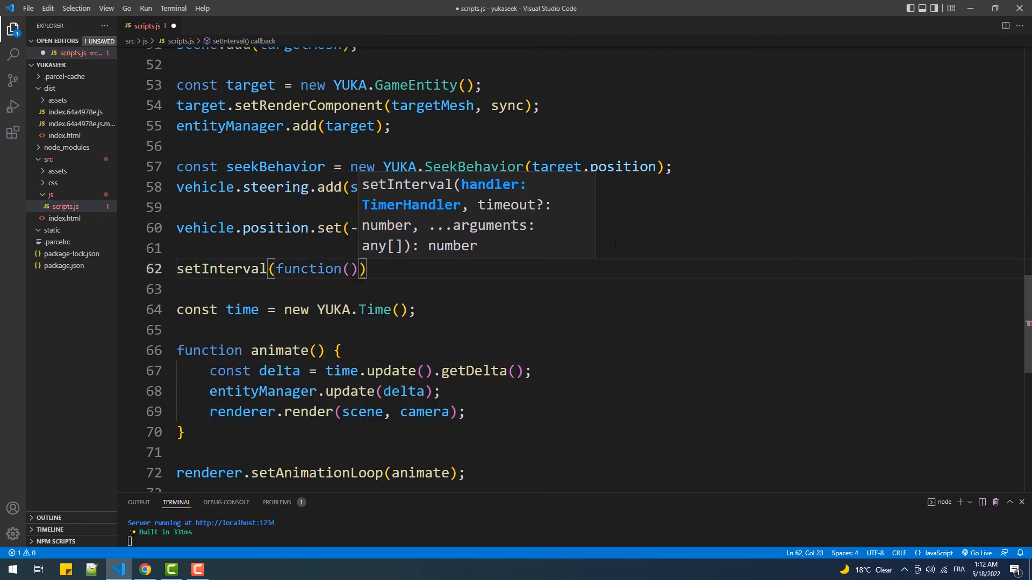
pyautogui.write('{}')
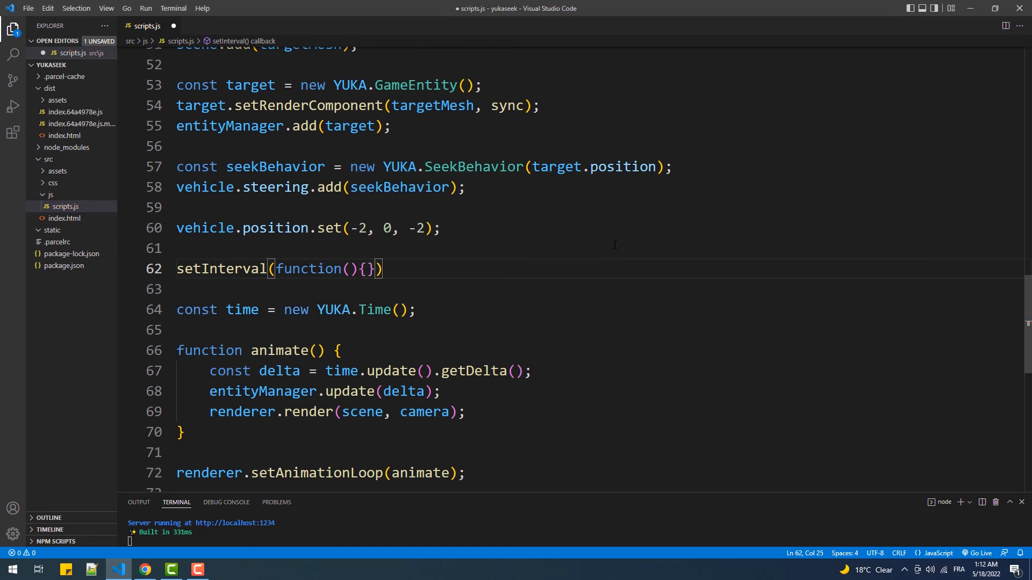
pyautogui.write('const x = Math.random() * 3;')
pyautogui.write('target.position.set(x, y, z);')
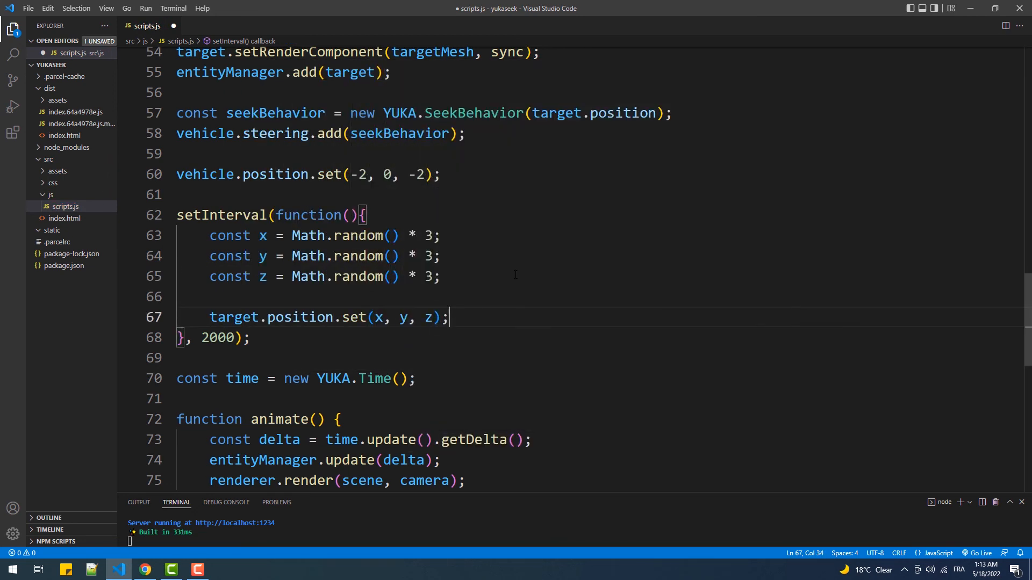
pyautogui.scroll(3)
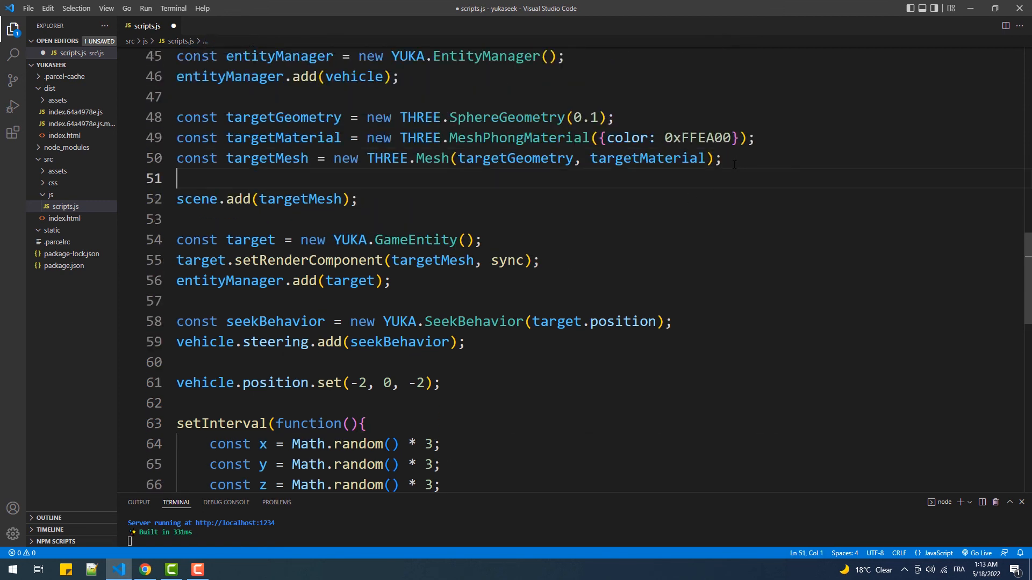
# - Set targetMesh.matrixAutoUpdate = false and save scripts.js
pyautogui.write('target')
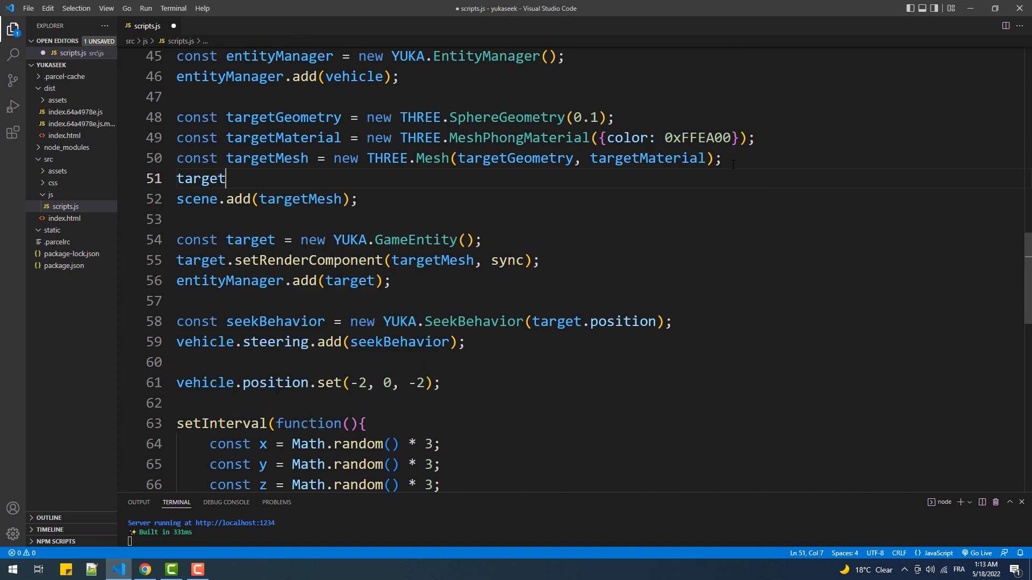
pyautogui.write('Mesh')
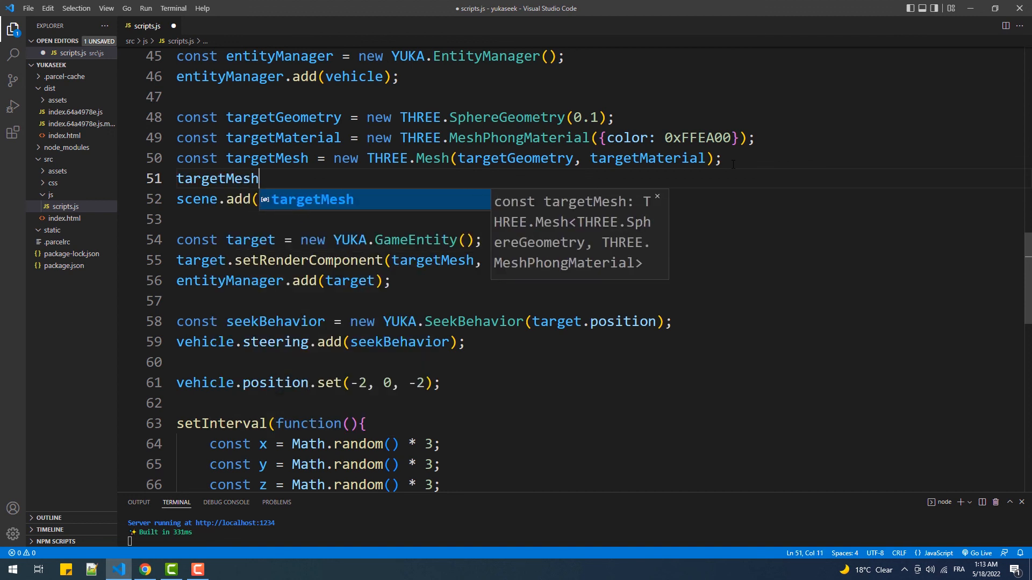
pyautogui.write('.matrixAutoUpdate =')
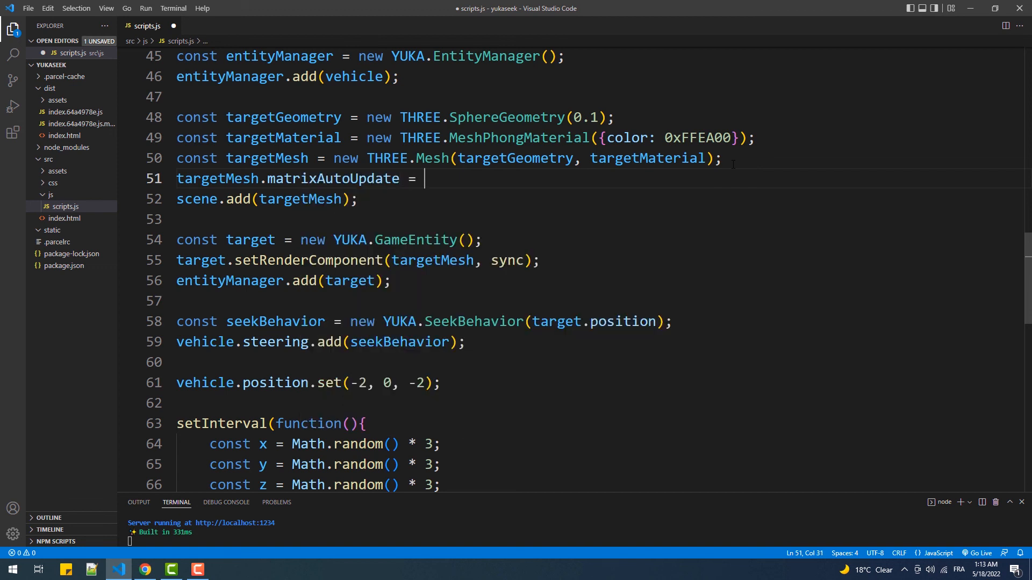
pyautogui.write('false;')
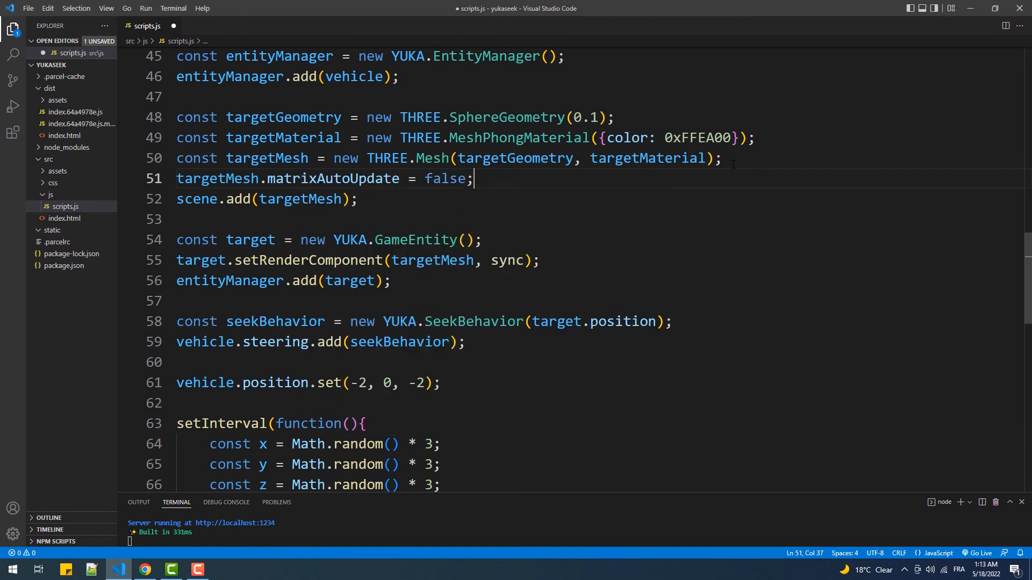
pyautogui.press('ctrl+s')
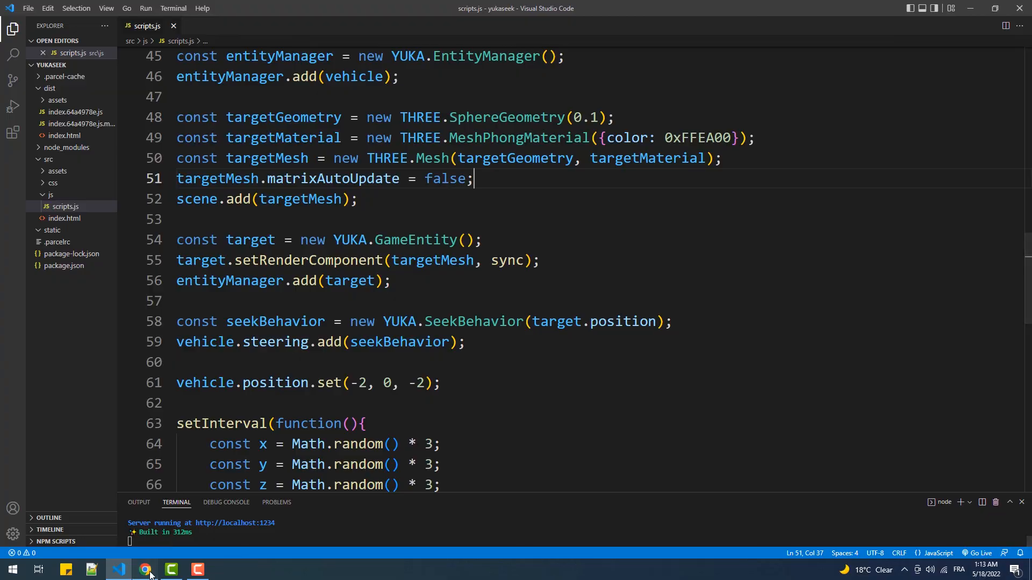